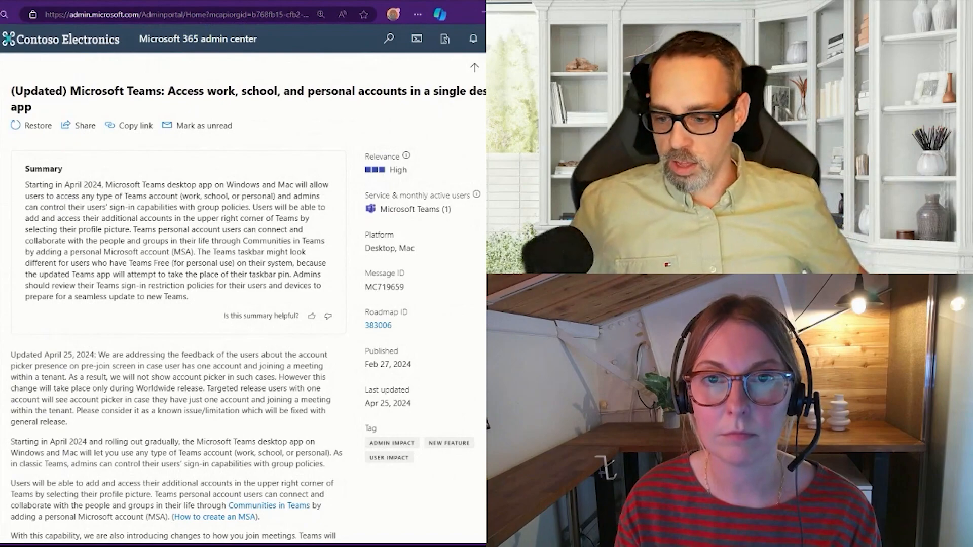
{"action": "scroll", "scroll_direction": "down", "scroll_amount": 3}
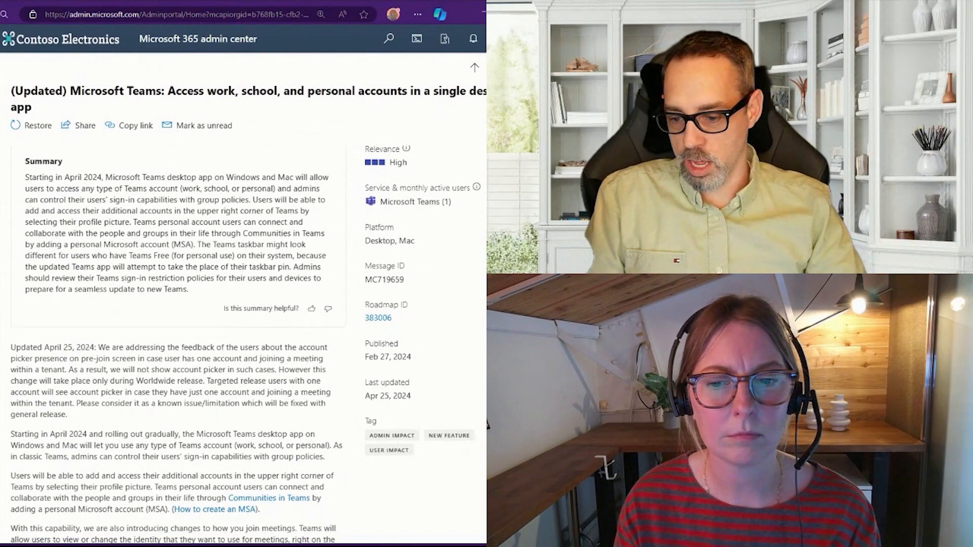
{"action": "scroll", "scroll_direction": "down", "scroll_amount": 3}
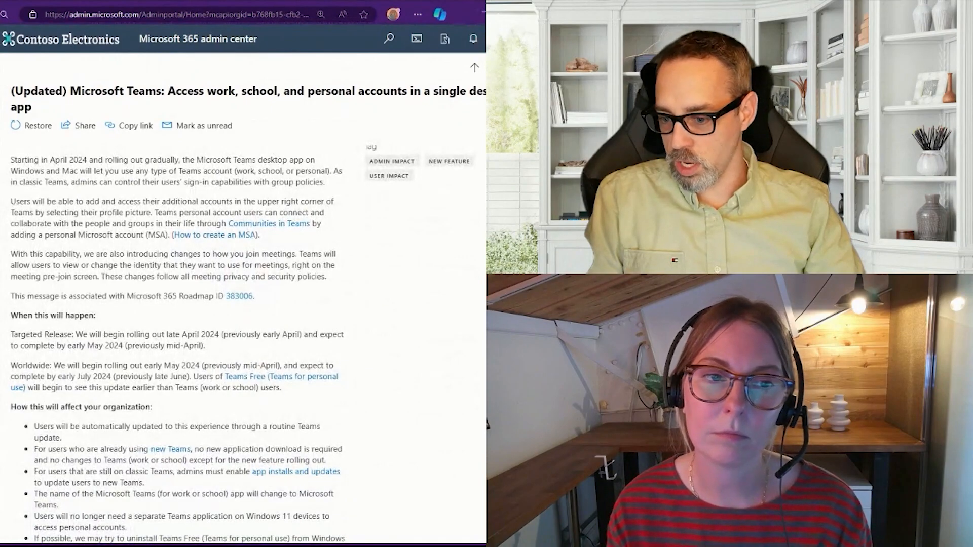
{"action": "scroll", "scroll_direction": "down", "scroll_amount": 3}
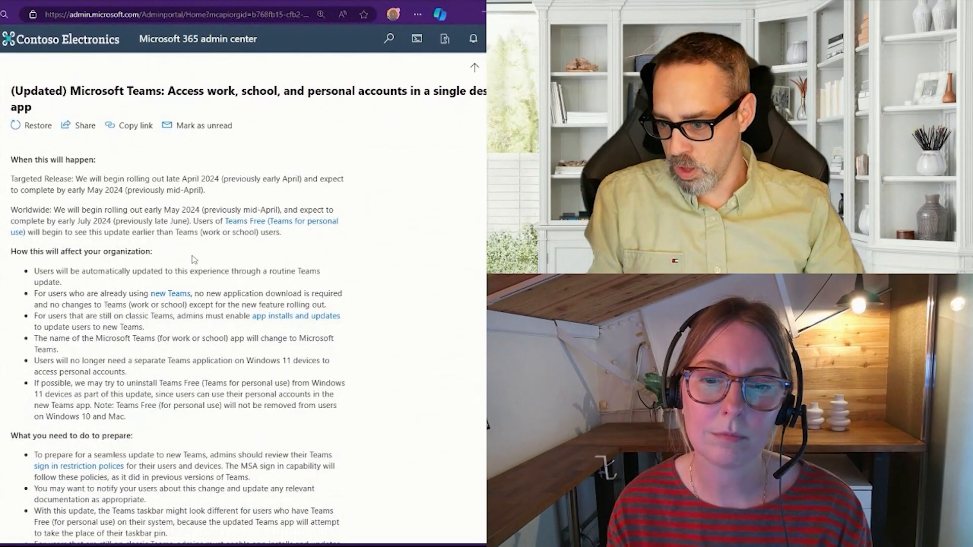
{"action": "mouse_move", "coordinate": [363, 283]}
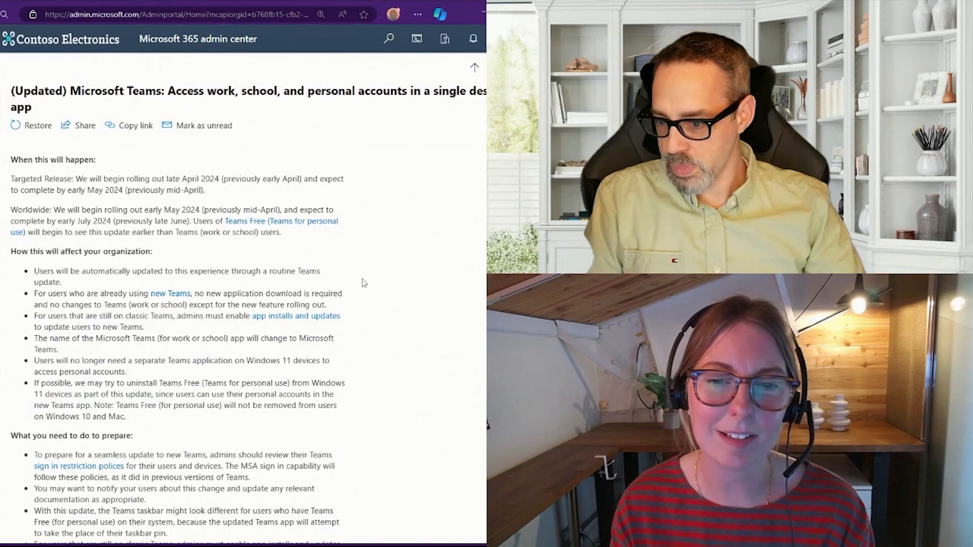
{"action": "mouse_move", "coordinate": [369, 319]}
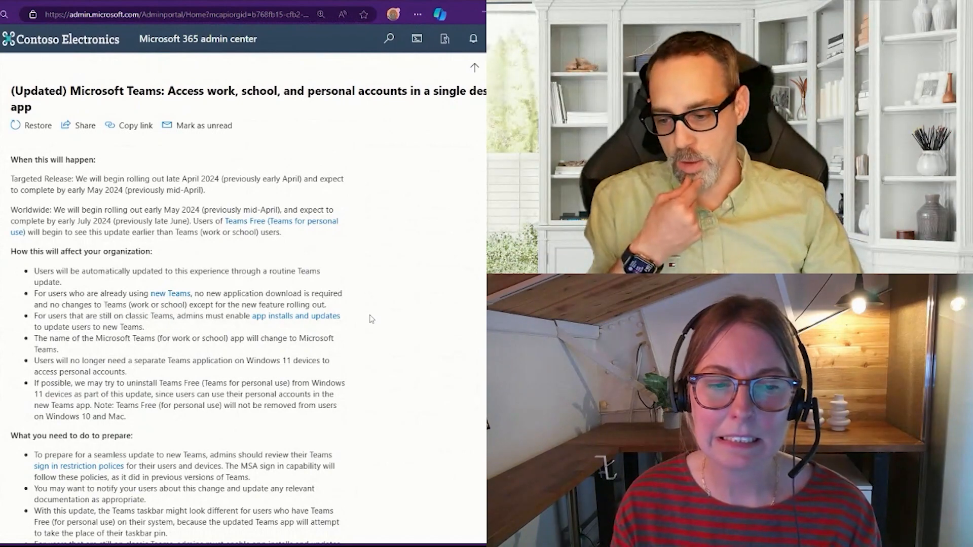
{"action": "scroll", "scroll_direction": "down", "scroll_amount": 3}
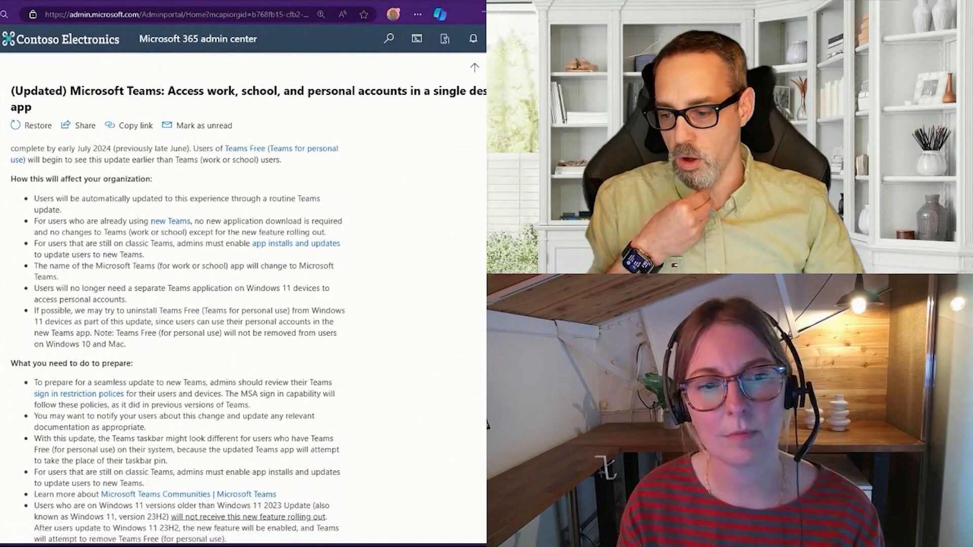
{"action": "scroll", "scroll_direction": "down", "scroll_amount": 3}
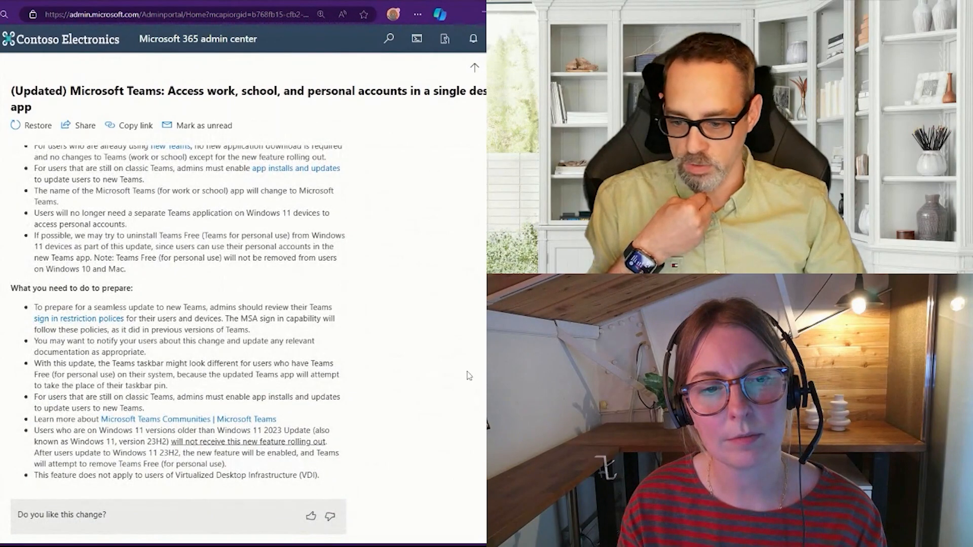